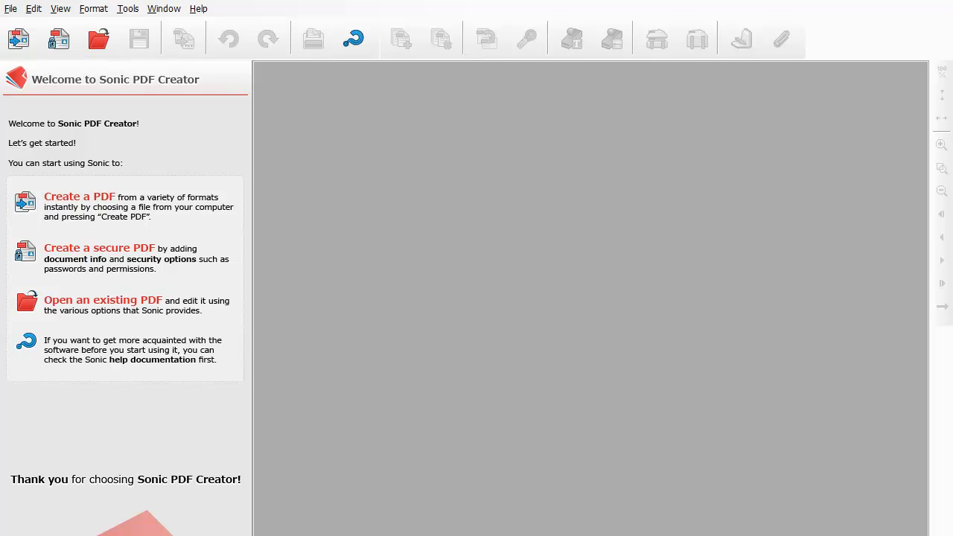
pyautogui.moveTo(860, 311)
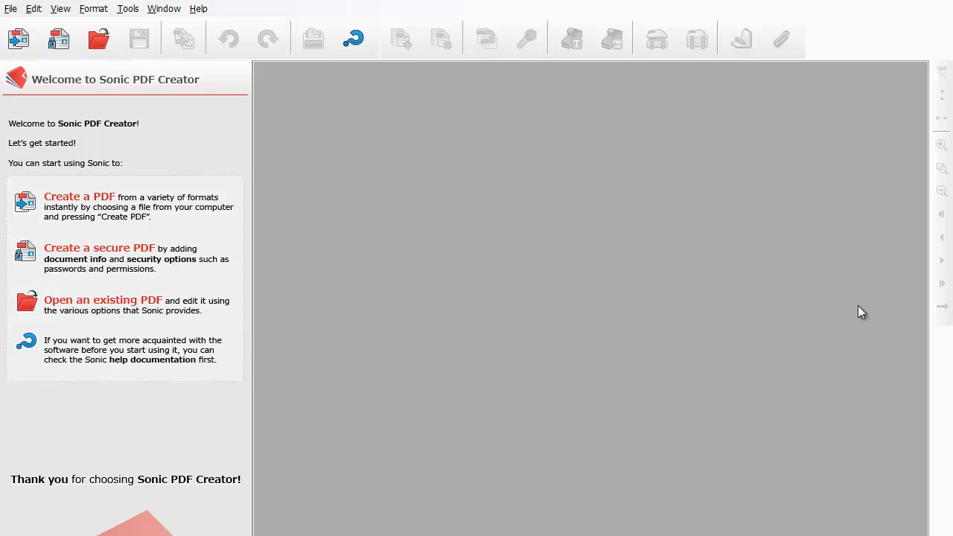
pyautogui.moveTo(459, 203)
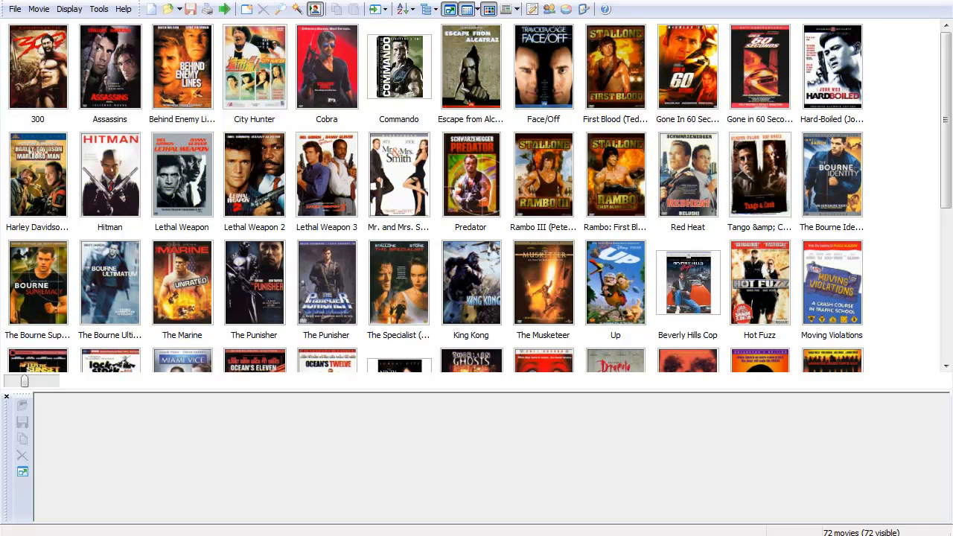
# Step: Print the catalog with the 3movie SlimDVD-Cover template to the Sonic PDF printer
pyautogui.click(14, 9)
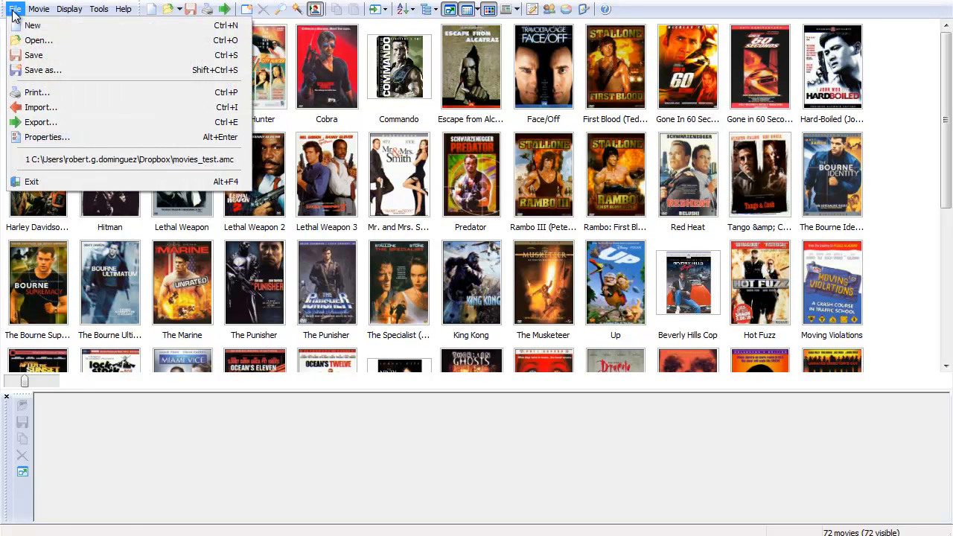
pyautogui.click(35, 92)
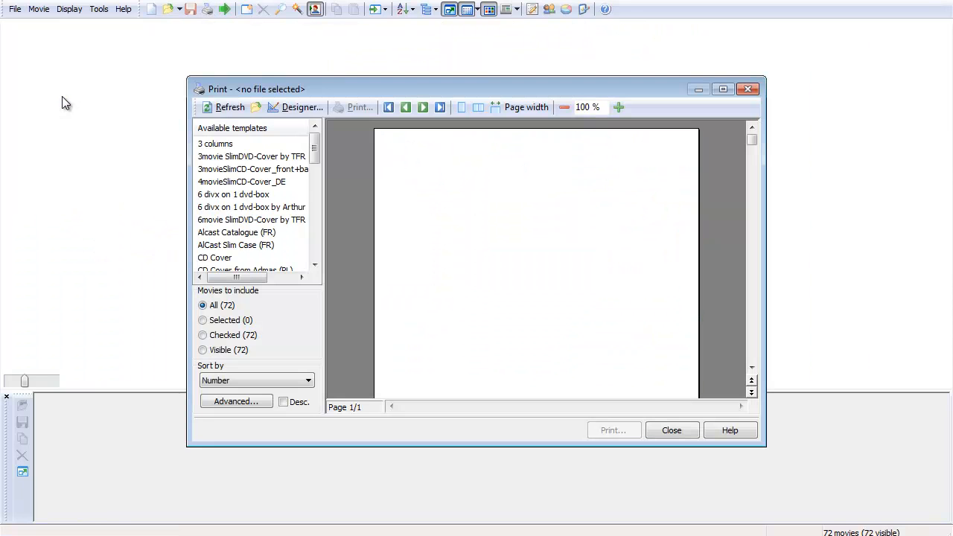
pyautogui.click(251, 157)
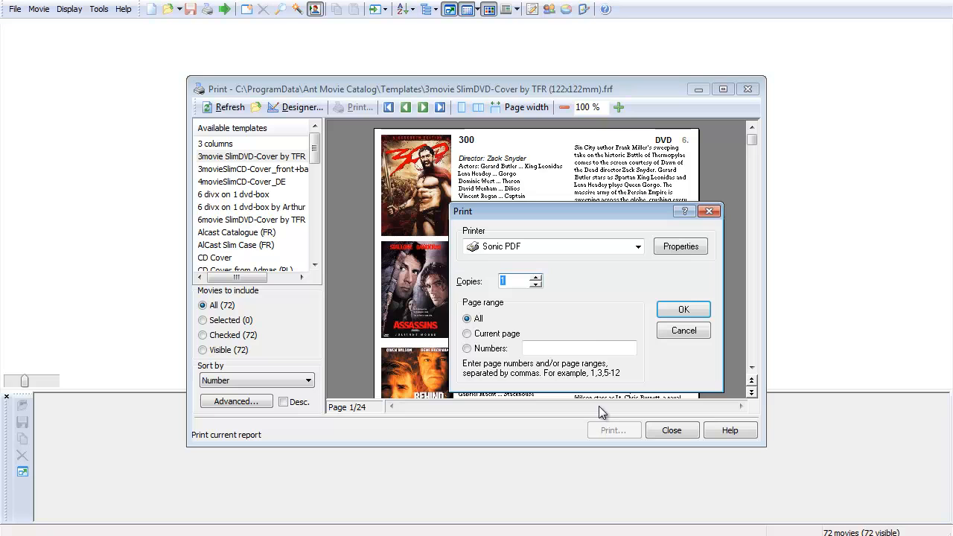
pyautogui.moveTo(625, 284)
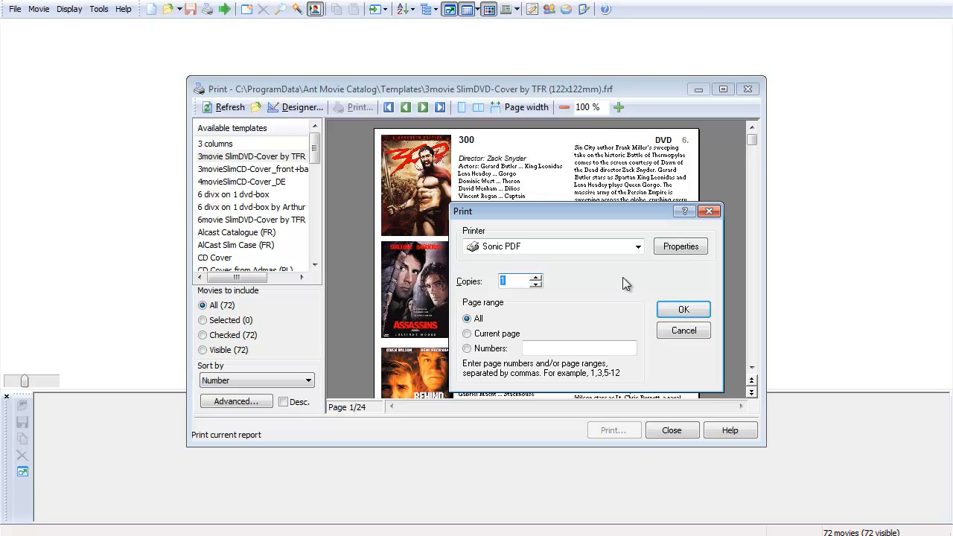
pyautogui.moveTo(683, 310)
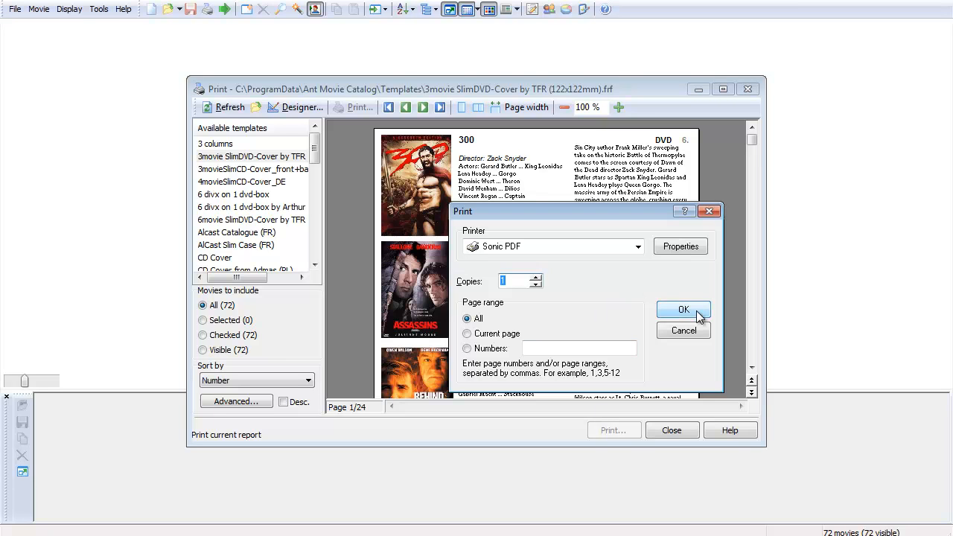
pyautogui.click(682, 310)
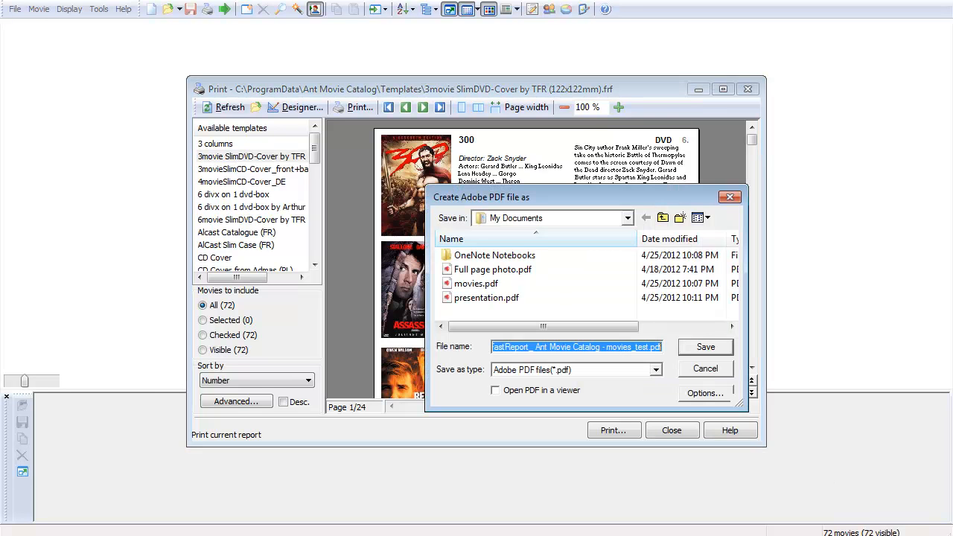
pyautogui.moveTo(753, 465)
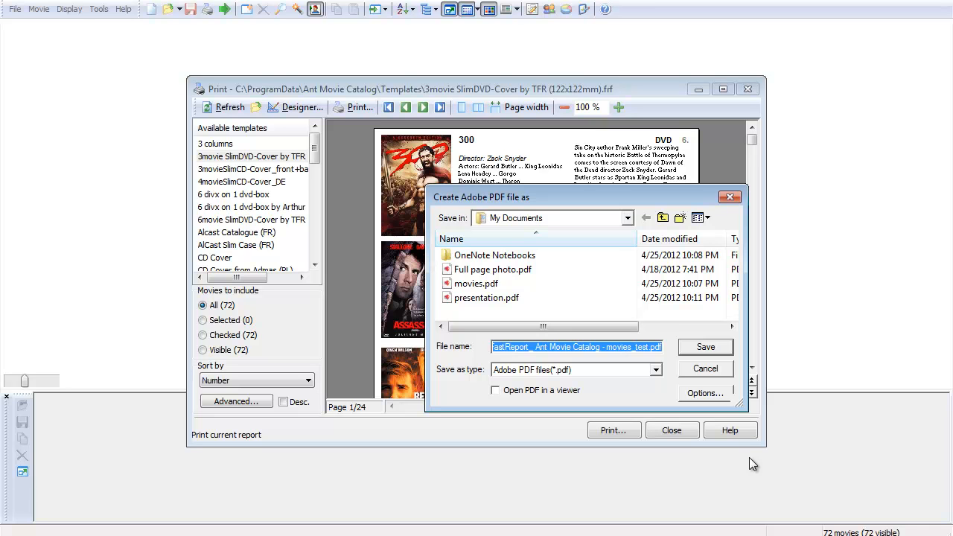
# Step: Save the PDF as 'movie catalog' in My Documents
pyautogui.write('movie catalog')
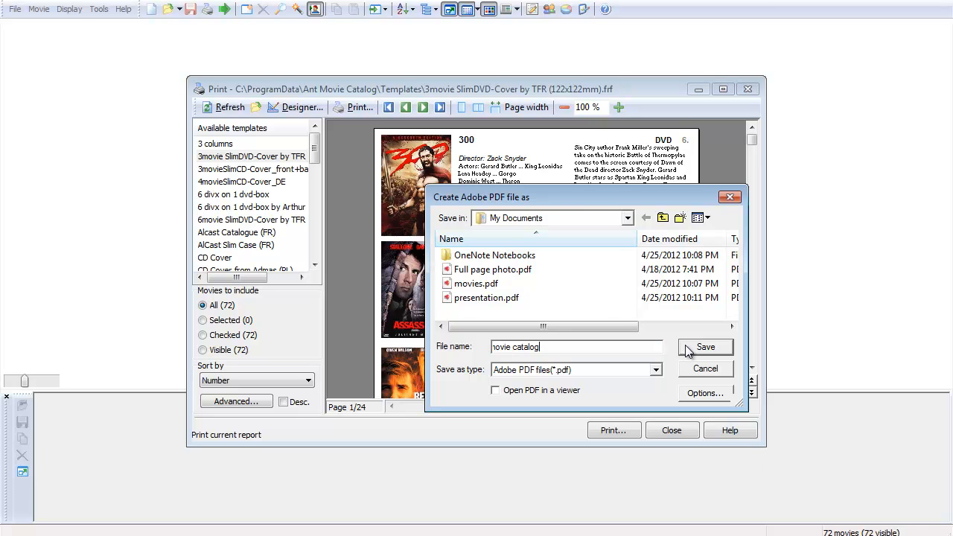
pyautogui.click(705, 347)
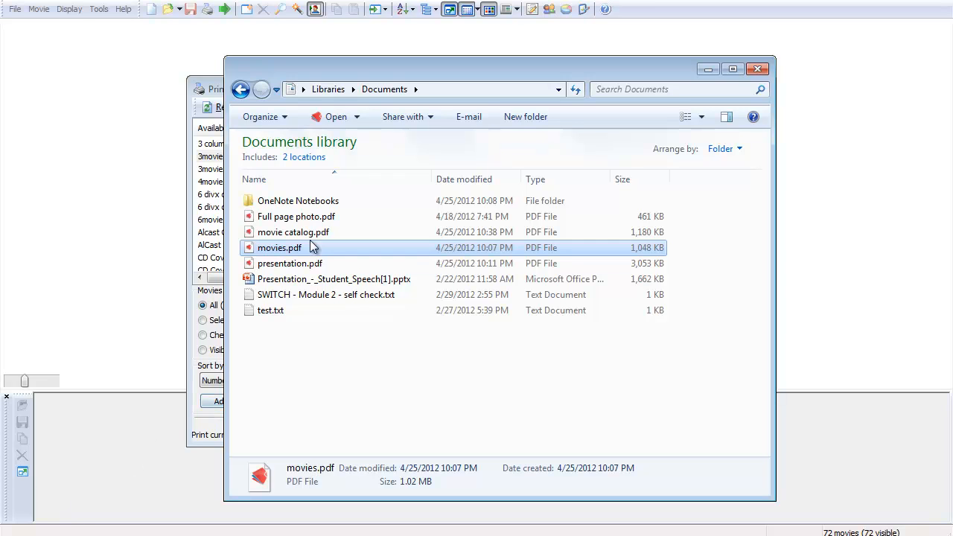
# Step: Open movie catalog.pdf from the Documents library in Sonic PDF Creator
pyautogui.click(292, 232)
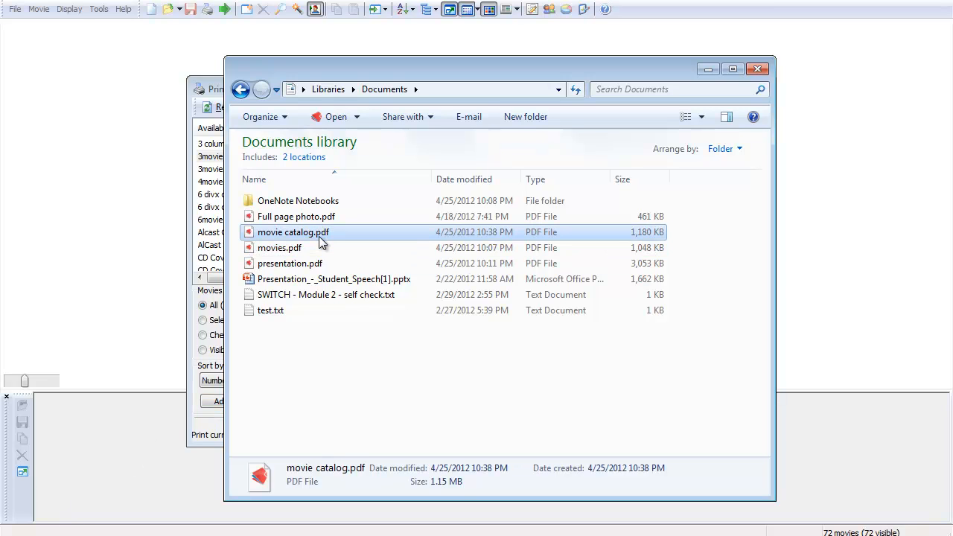
pyautogui.doubleClick(292, 232)
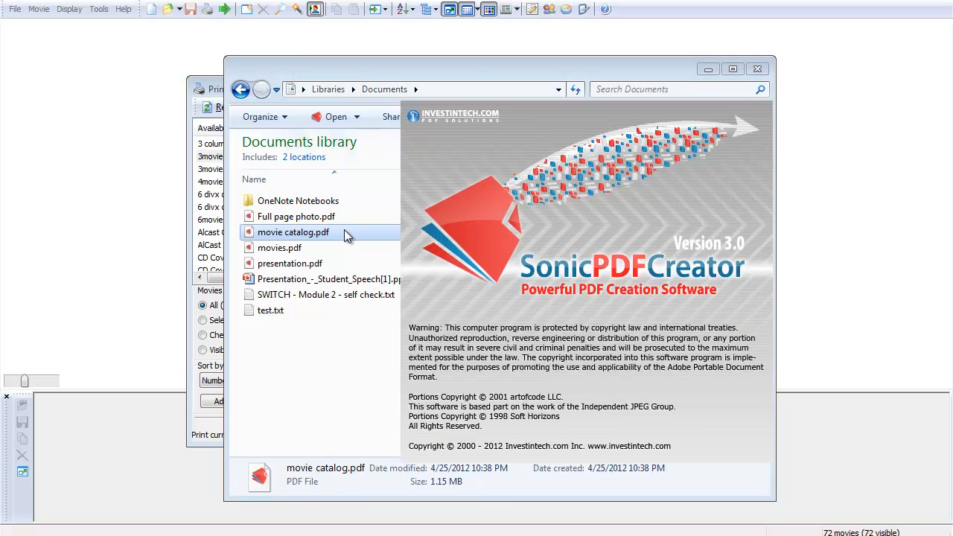
pyautogui.doubleClick(292, 232)
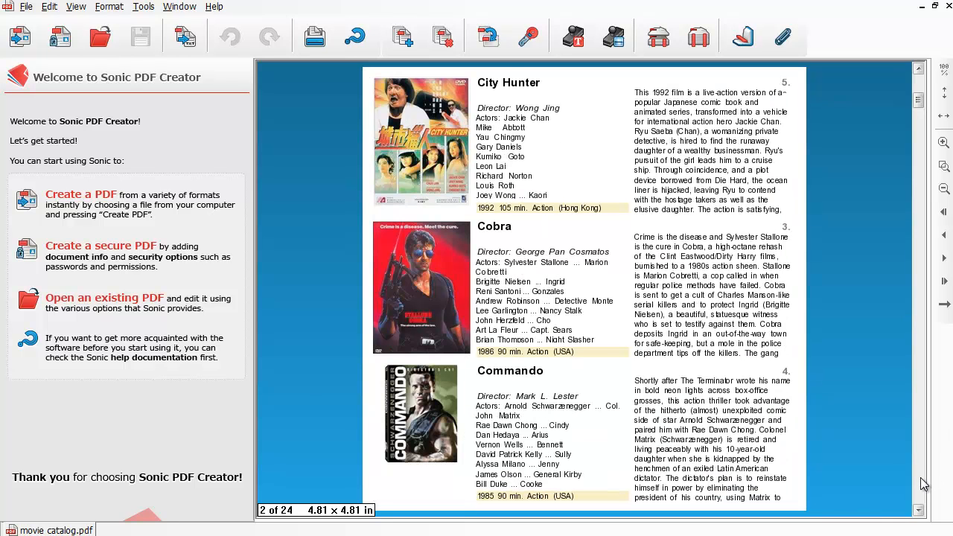
# Step: Scroll through the catalog pages from City Hunter down to Battle Royale II on page 23 of 24
pyautogui.scroll(-3)
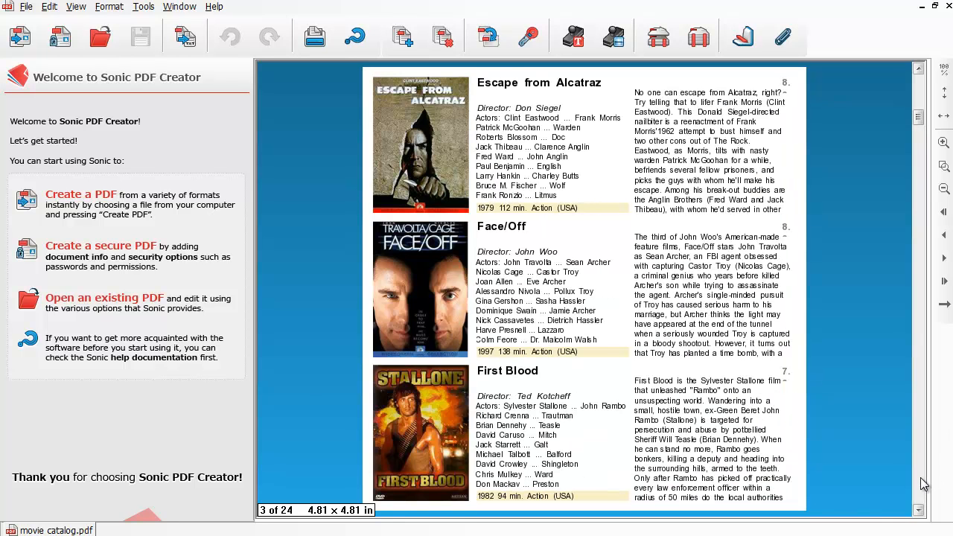
pyautogui.scroll(-3)
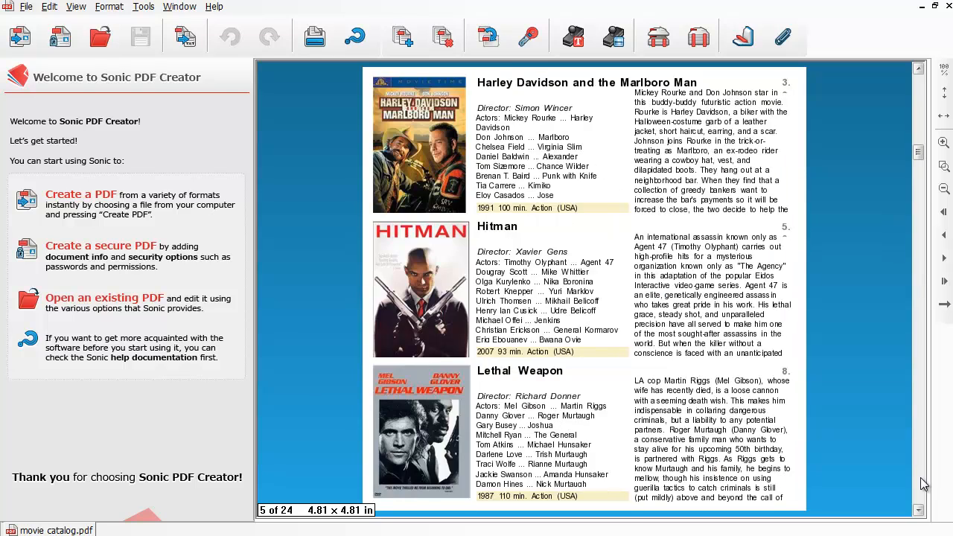
pyautogui.scroll(-3)
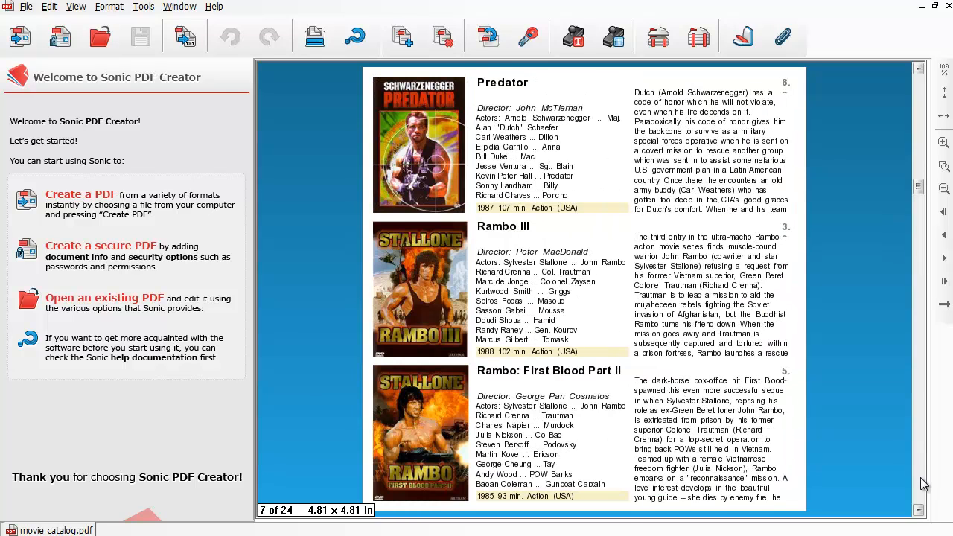
pyautogui.scroll(-3)
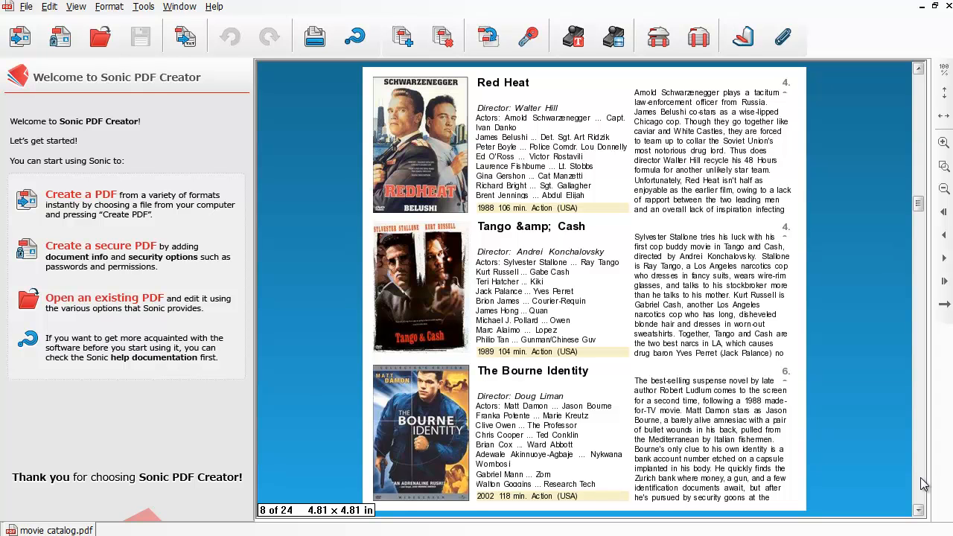
pyautogui.scroll(-3)
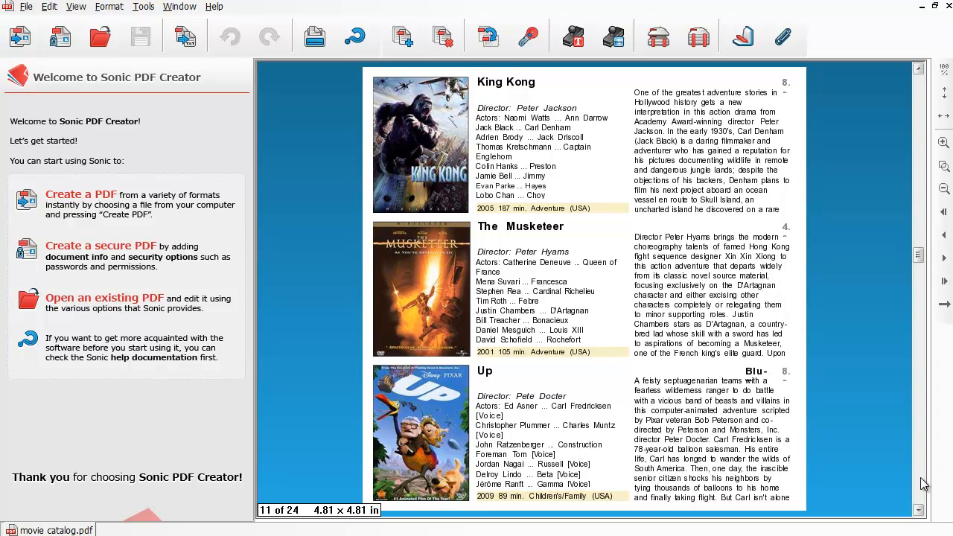
pyautogui.scroll(-3)
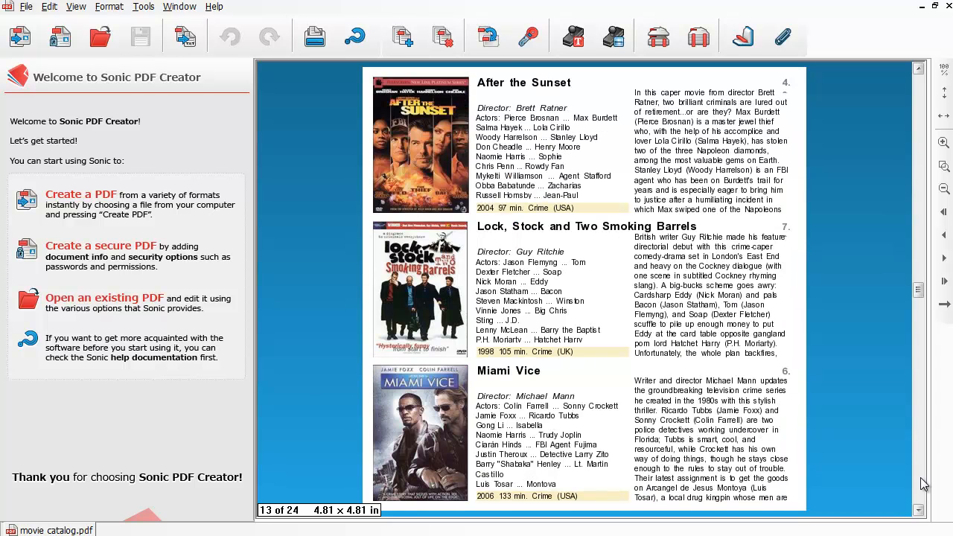
pyautogui.scroll(-3)
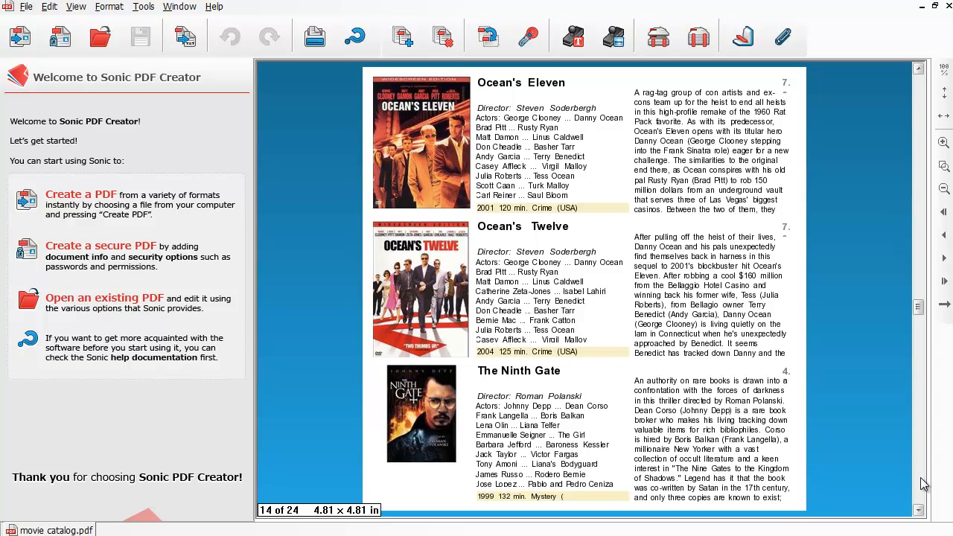
pyautogui.scroll(-3)
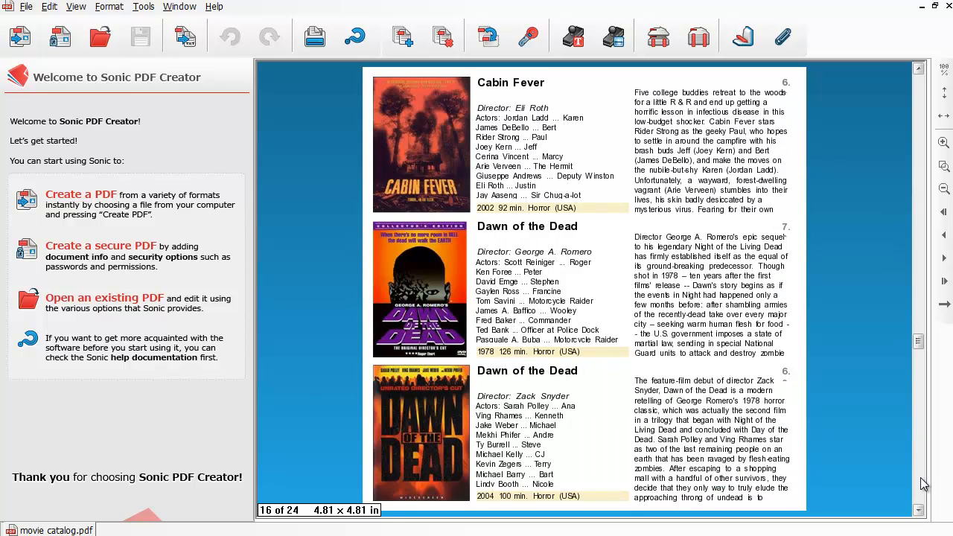
pyautogui.scroll(-3)
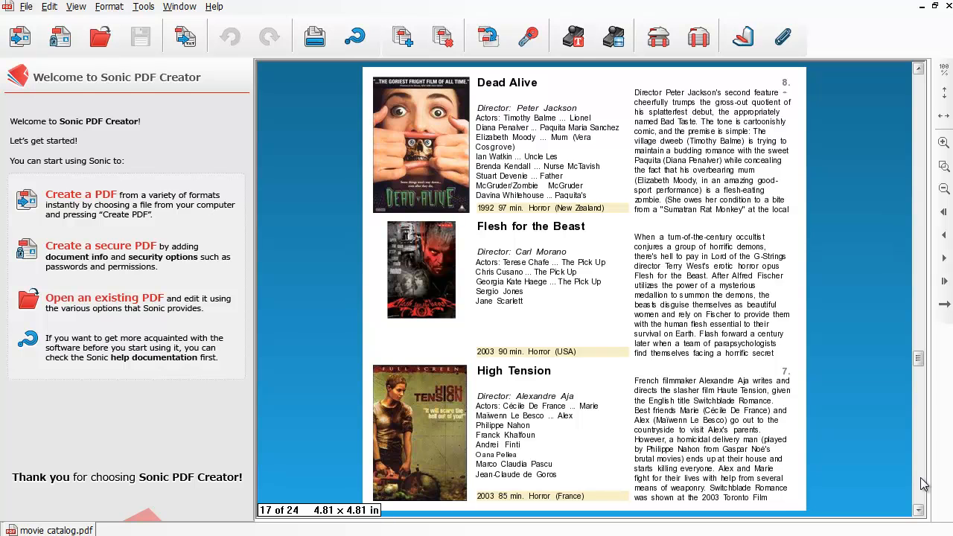
pyautogui.scroll(-3)
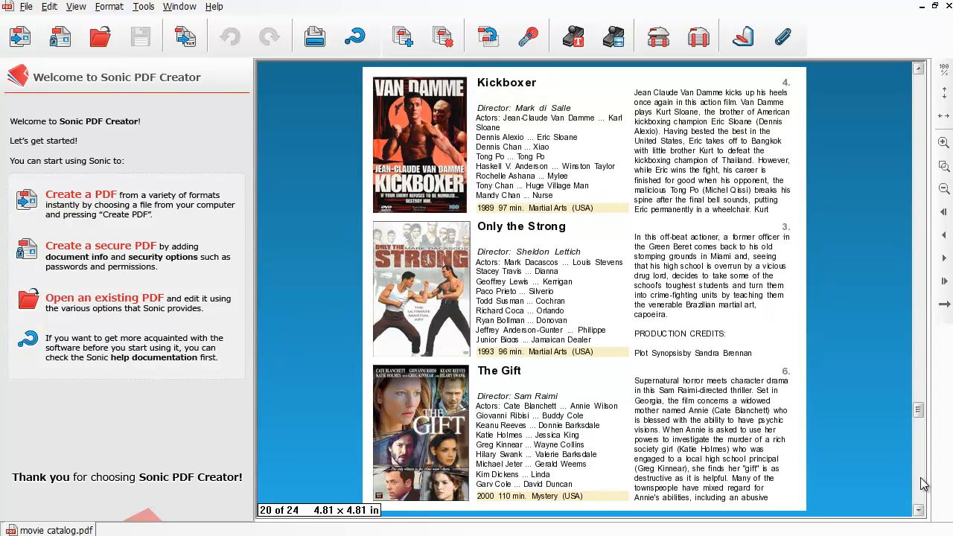
pyautogui.scroll(-3)
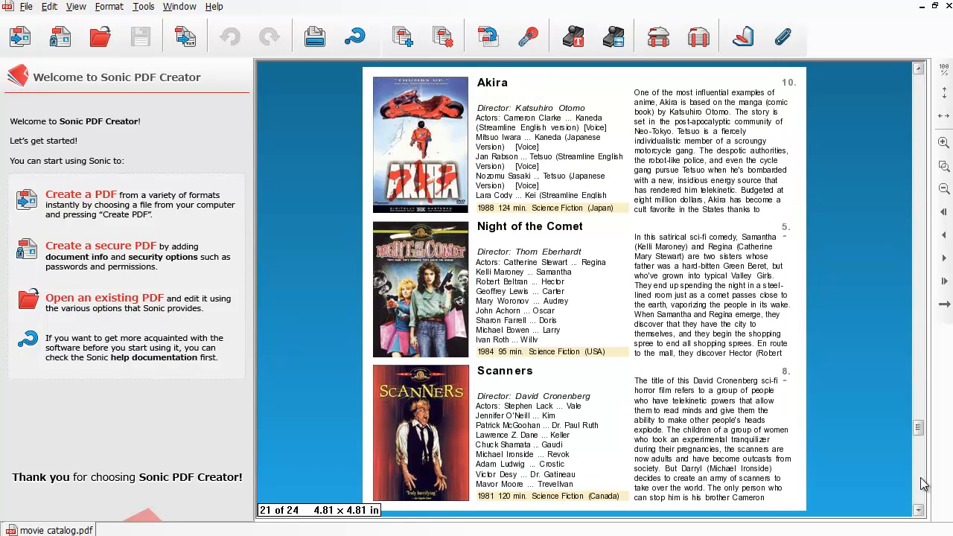
pyautogui.scroll(-3)
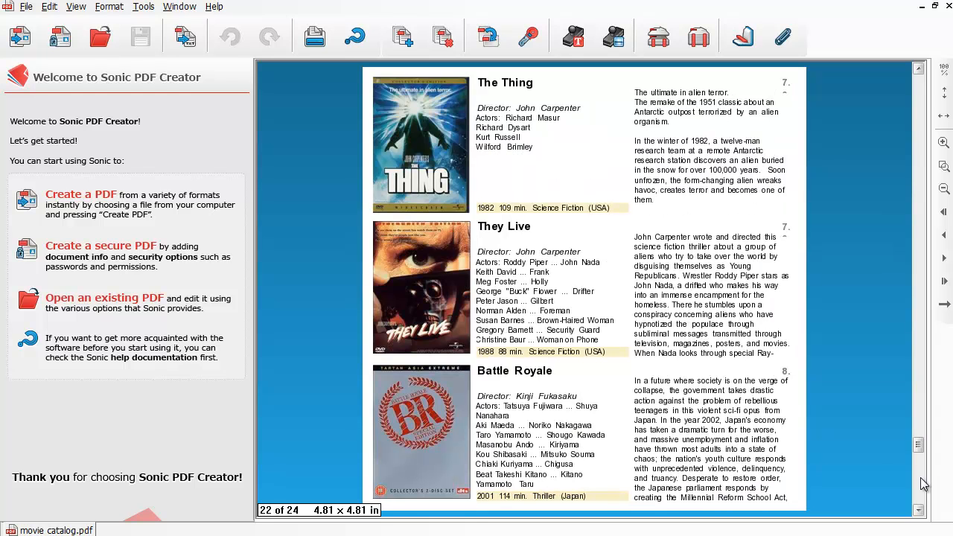
pyautogui.scroll(-3)
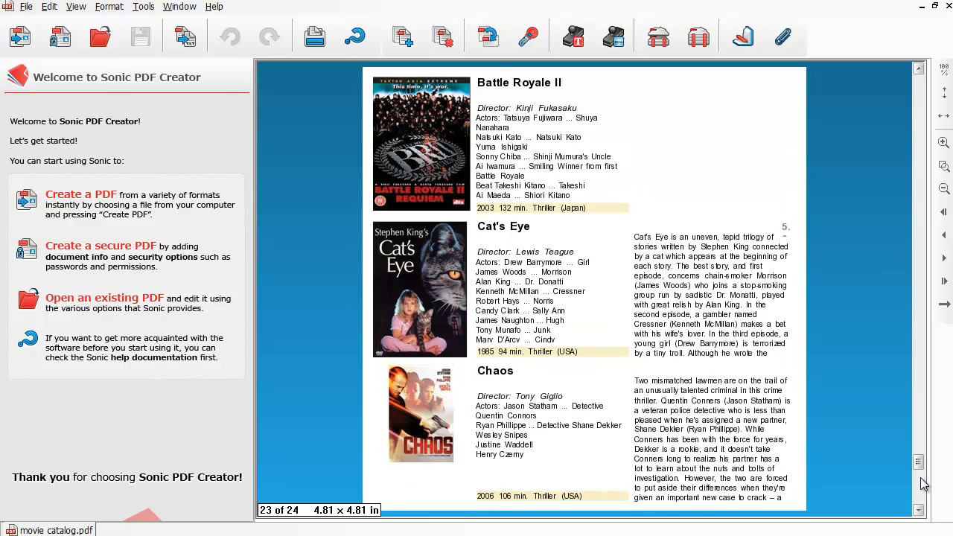